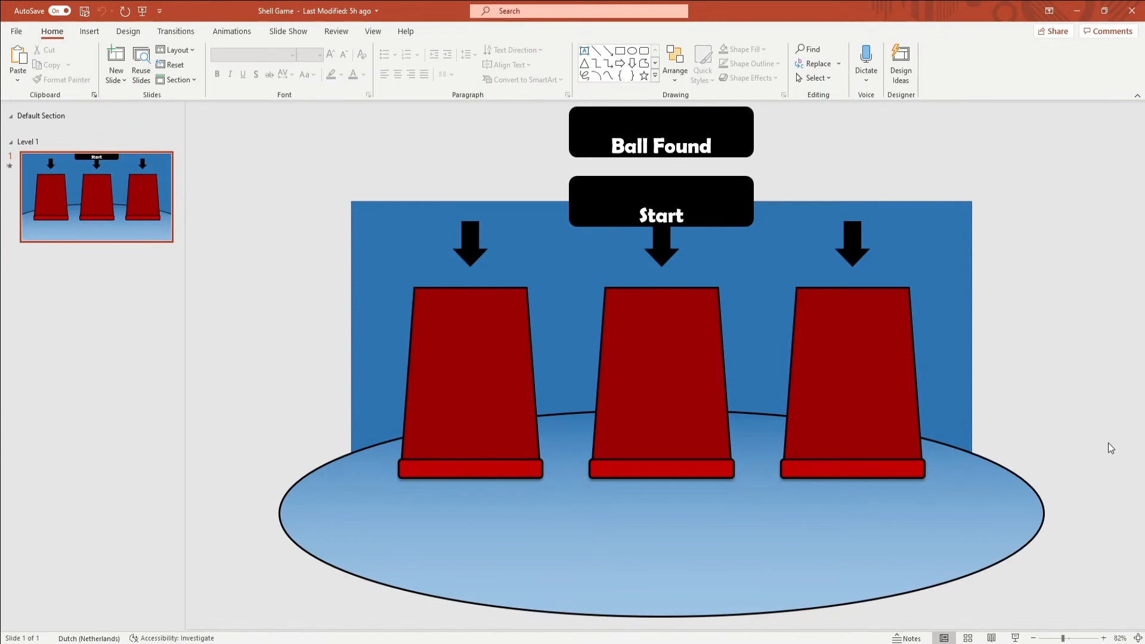
mouse_move(1046, 500)
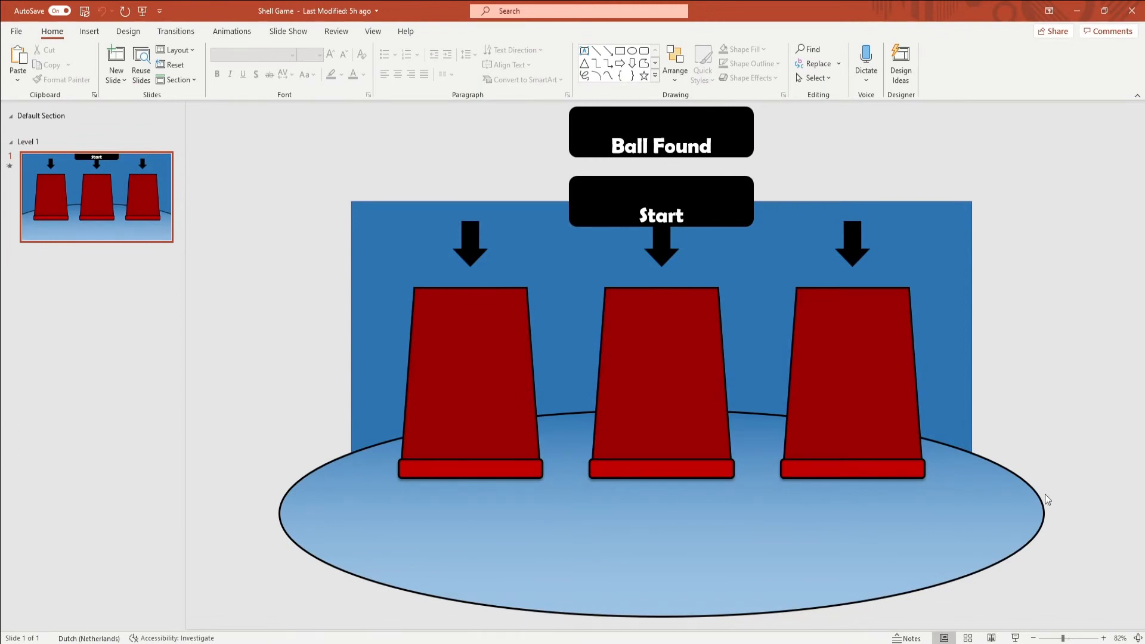
Show the Animation Pane listing the slide's triggered cup and arrow animations
left_click(232, 31)
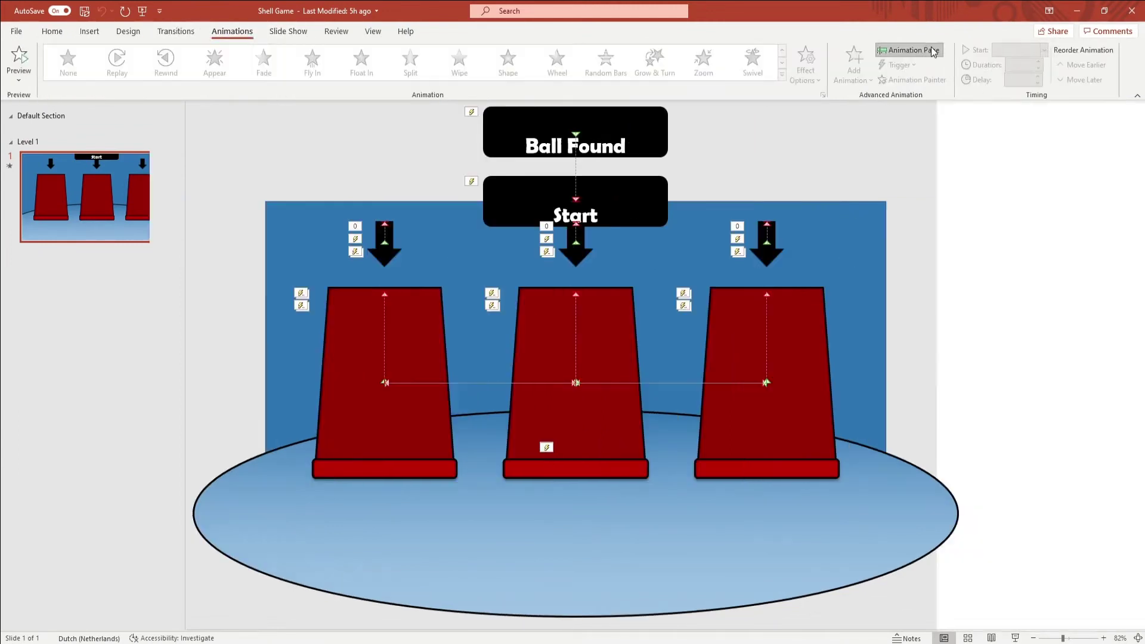
left_click(909, 50)
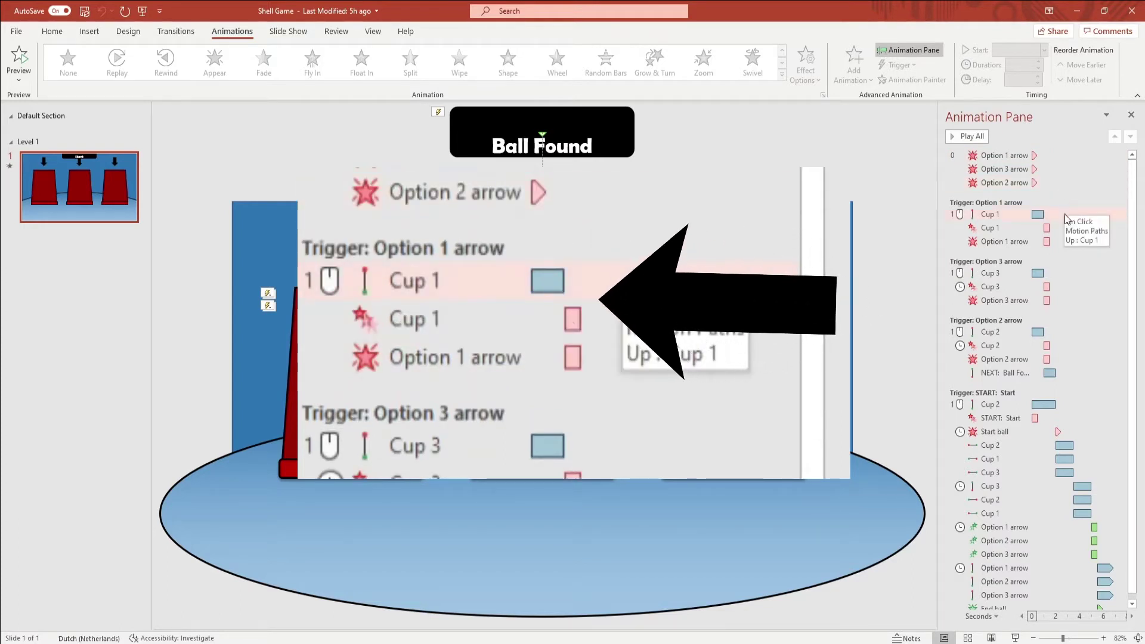
mouse_move(1061, 214)
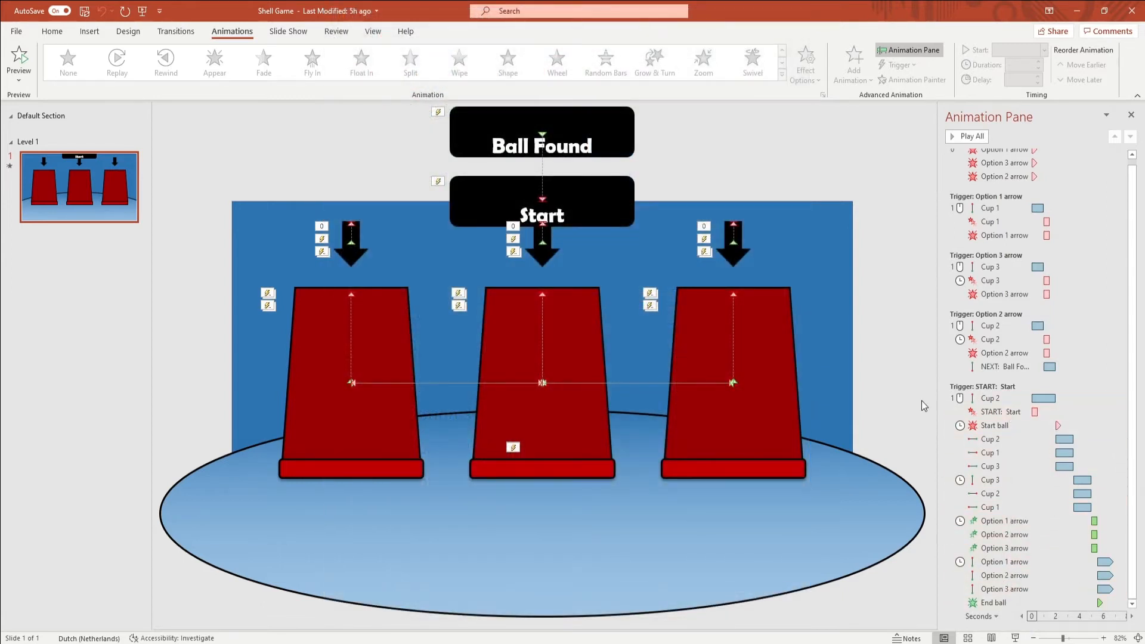
mouse_move(356, 420)
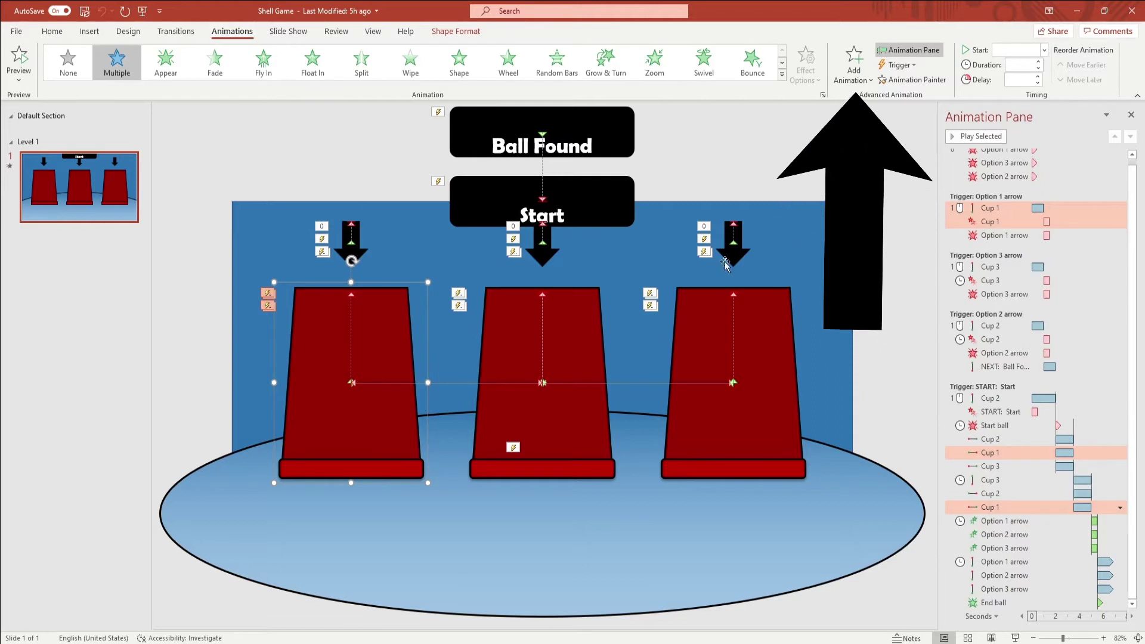
Add a Lines motion path animation to Cup 1
left_click(852, 62)
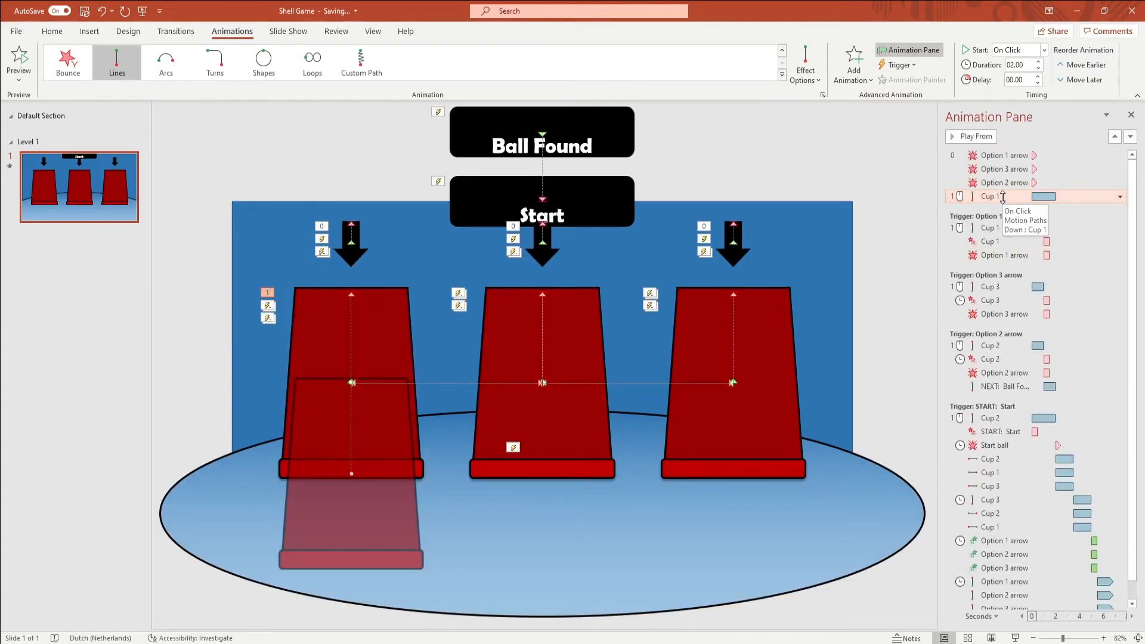
Set Cup 1's motion to Start After Previous and move down to the shuffle sequence
left_click(1121, 196)
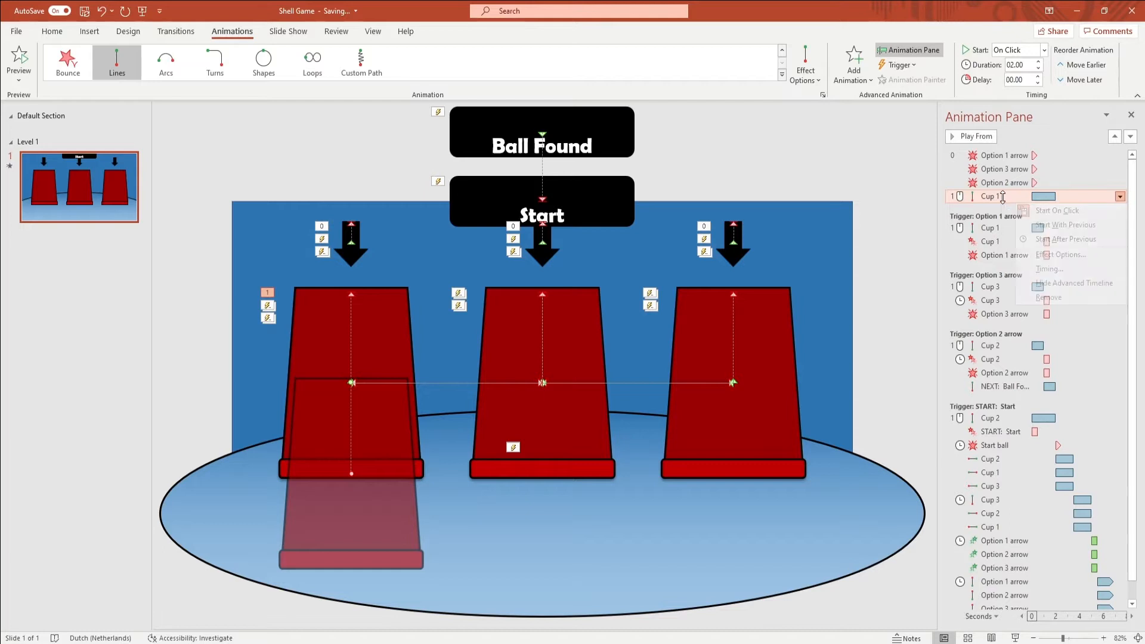
mouse_move(1068, 238)
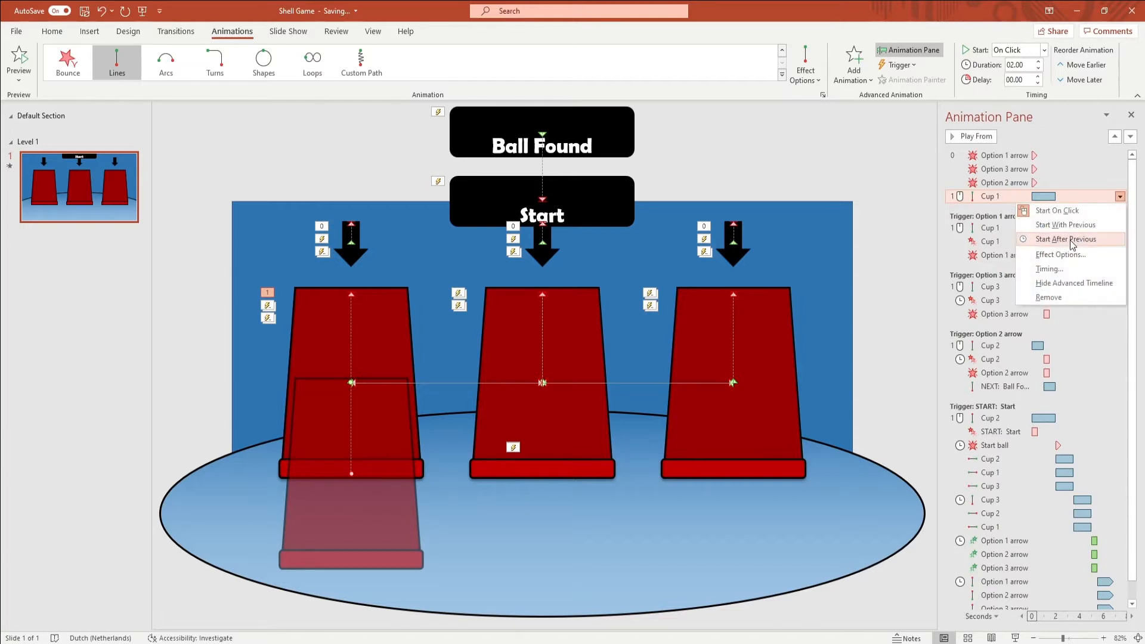
left_click(1064, 239)
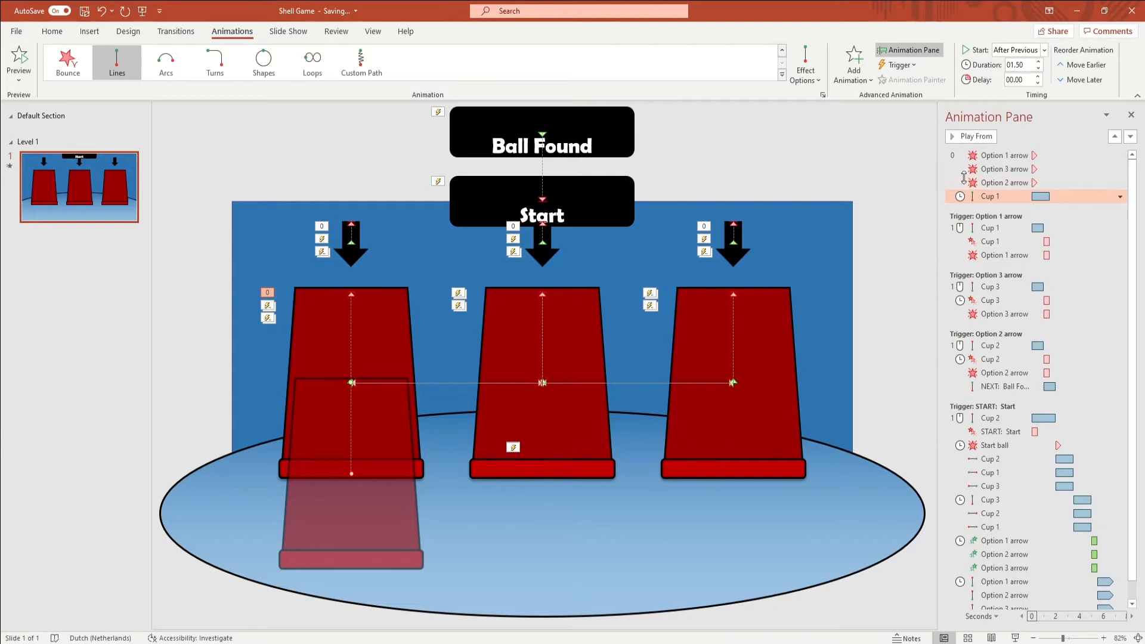
mouse_move(1036, 310)
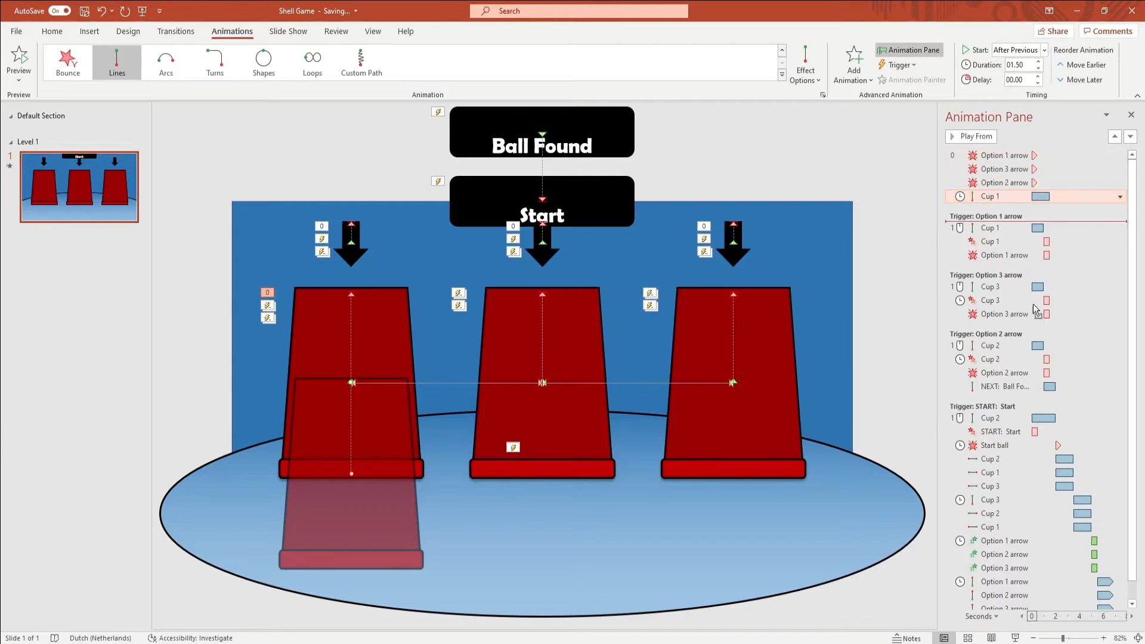
scroll("down", 3)
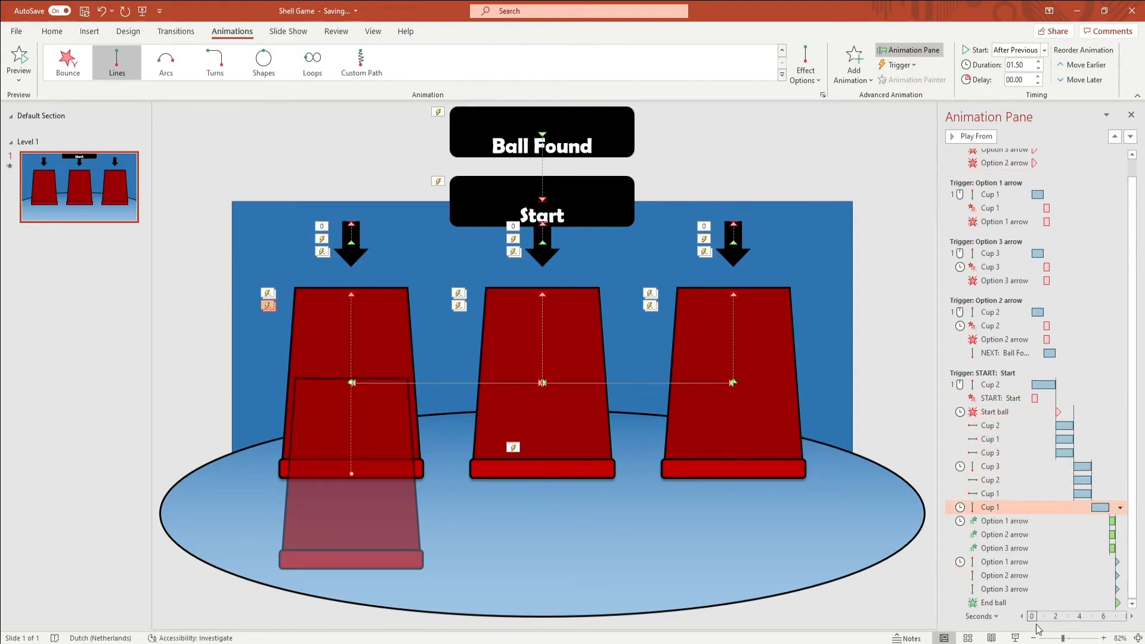
mouse_move(805, 65)
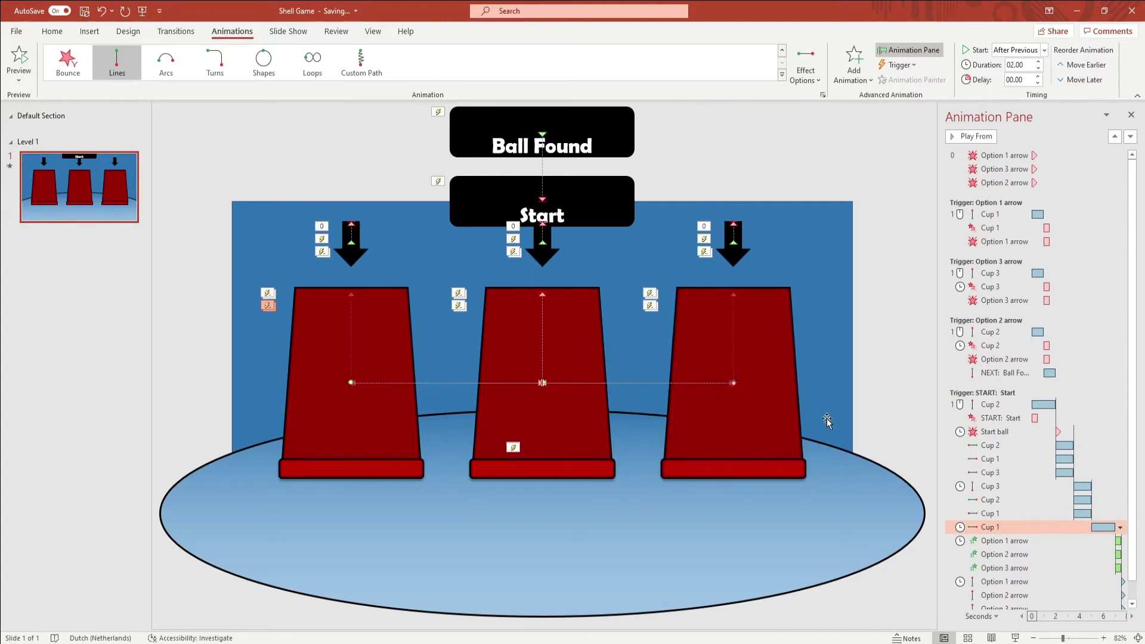
mouse_move(618, 440)
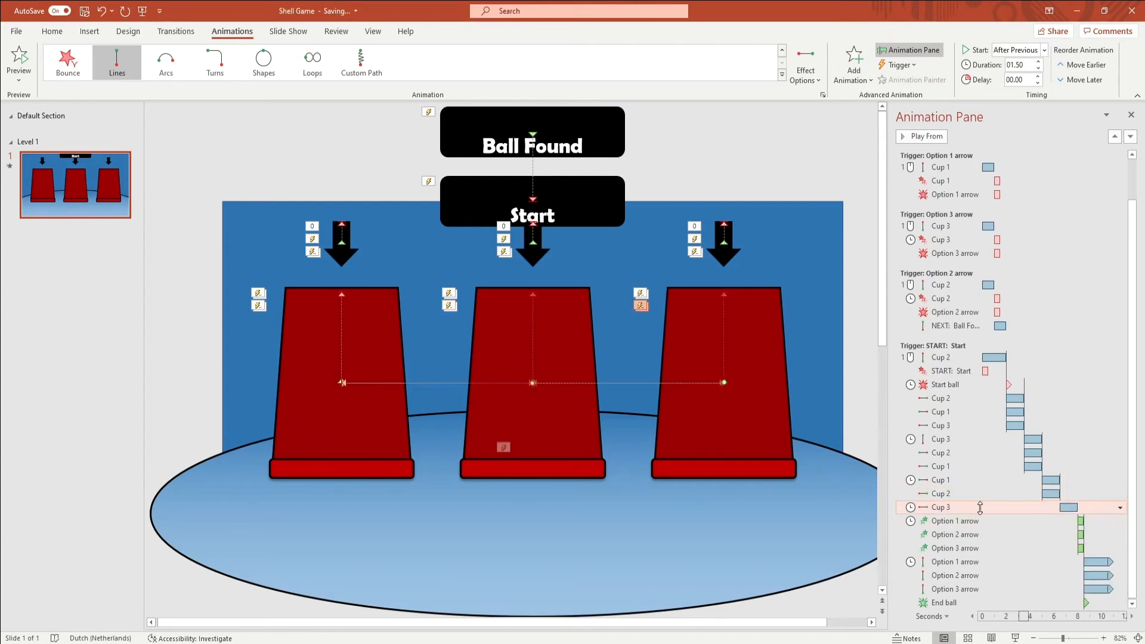
Select the last Cup 3 shuffle move for the new swap round
left_click(1017, 50)
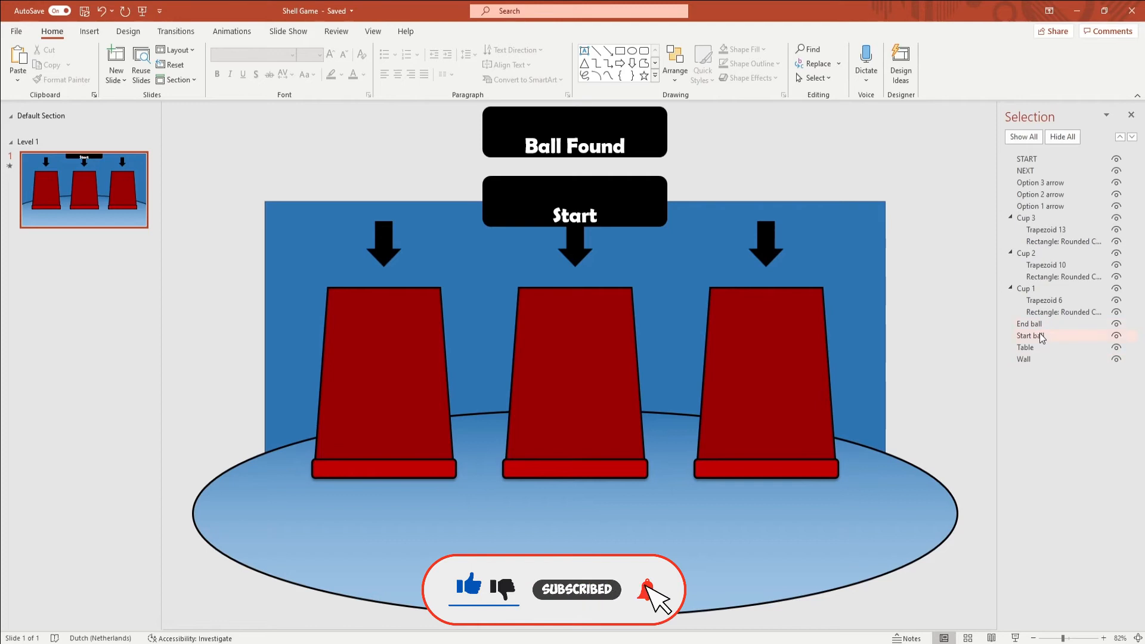
Select the Start ball and End ball objects under the middle cup
left_click(1030, 335)
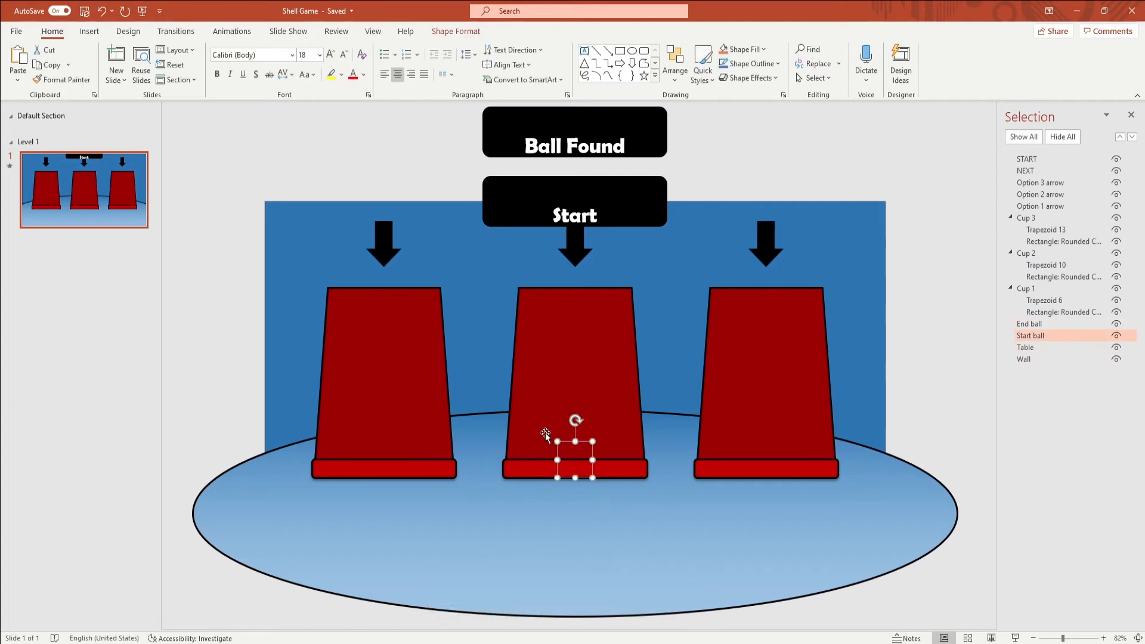
mouse_move(574, 480)
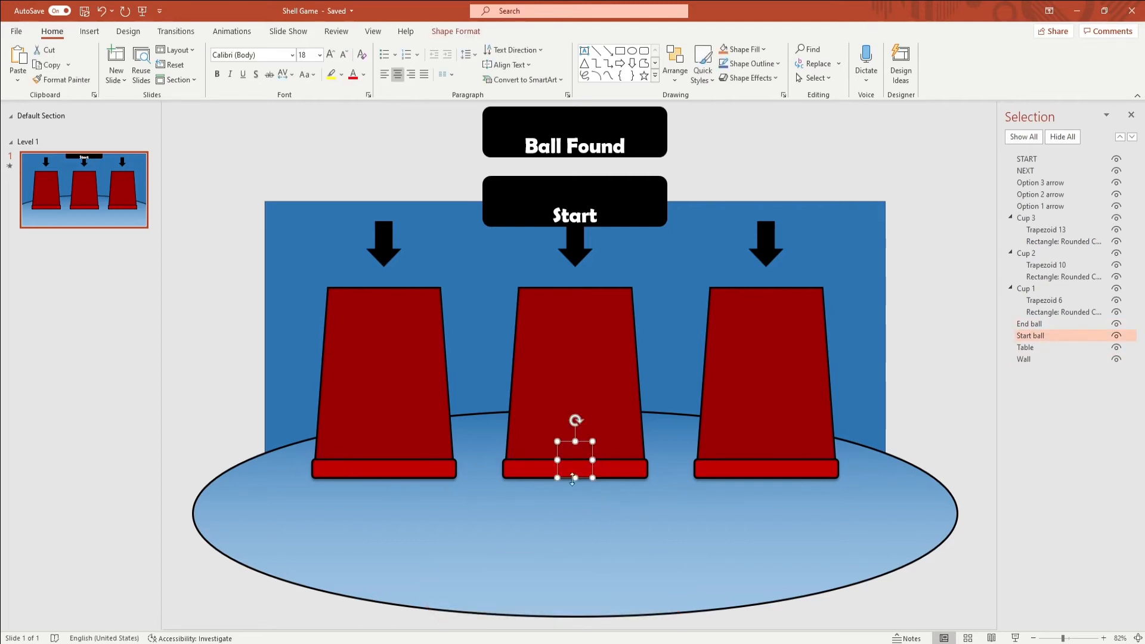
left_click(1030, 323)
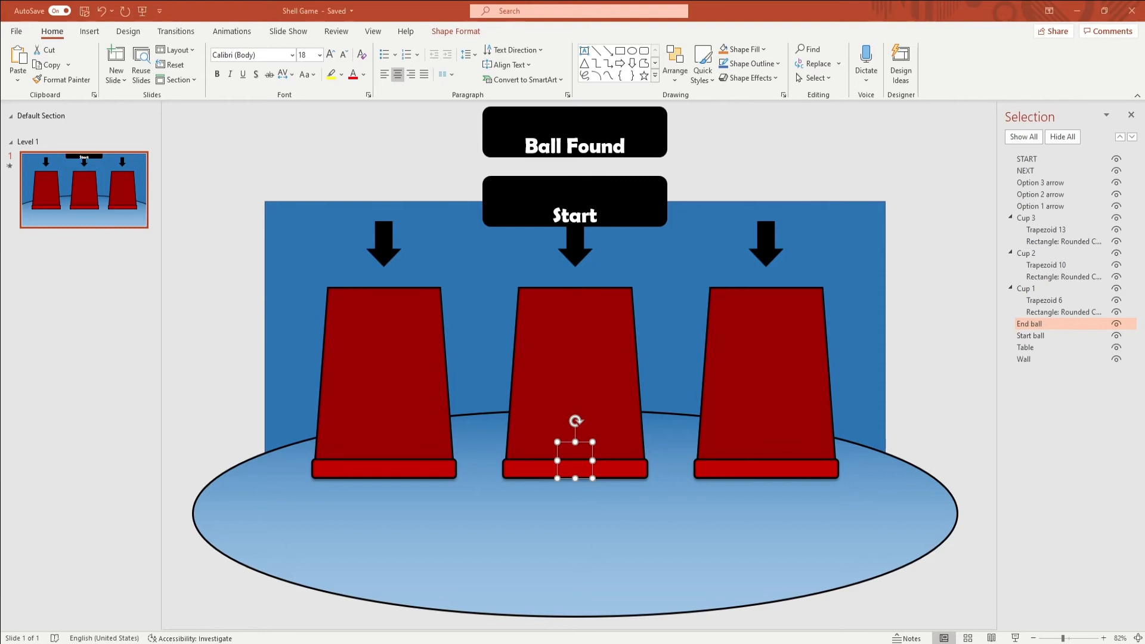
left_click(422, 444)
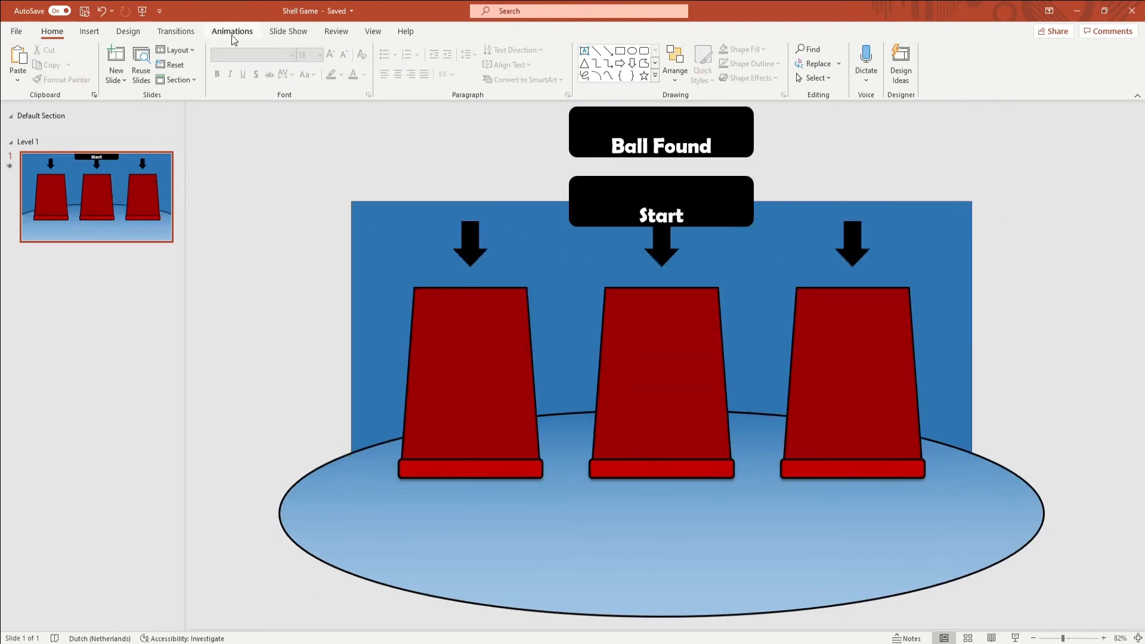
Reopen the Animation Pane to rearrange the cup reveal triggers
left_click(231, 31)
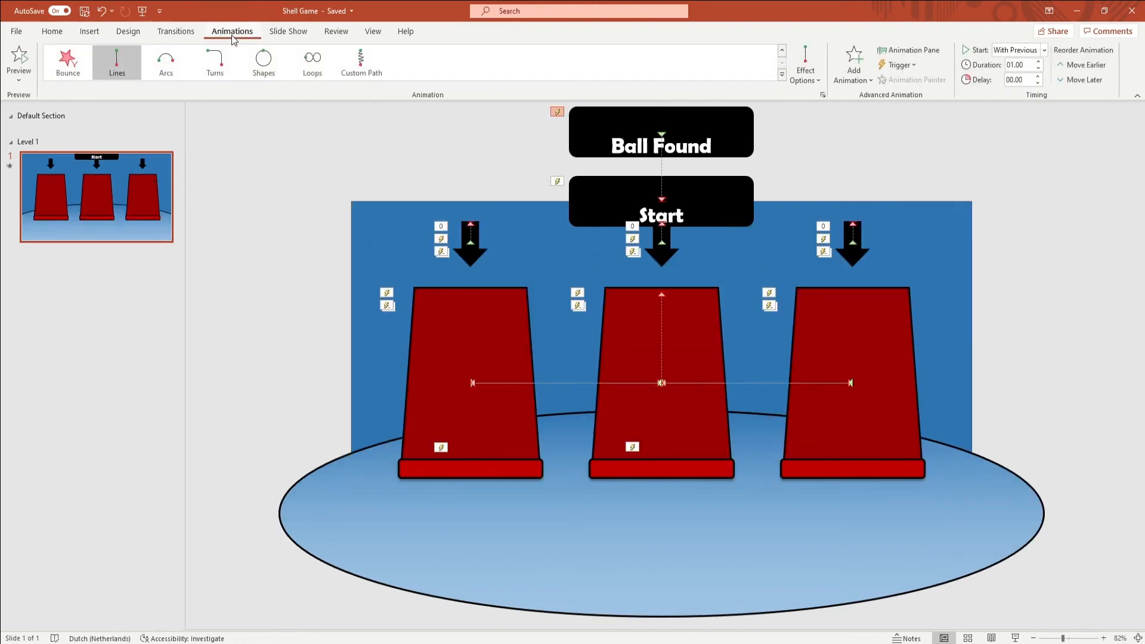
left_click(909, 50)
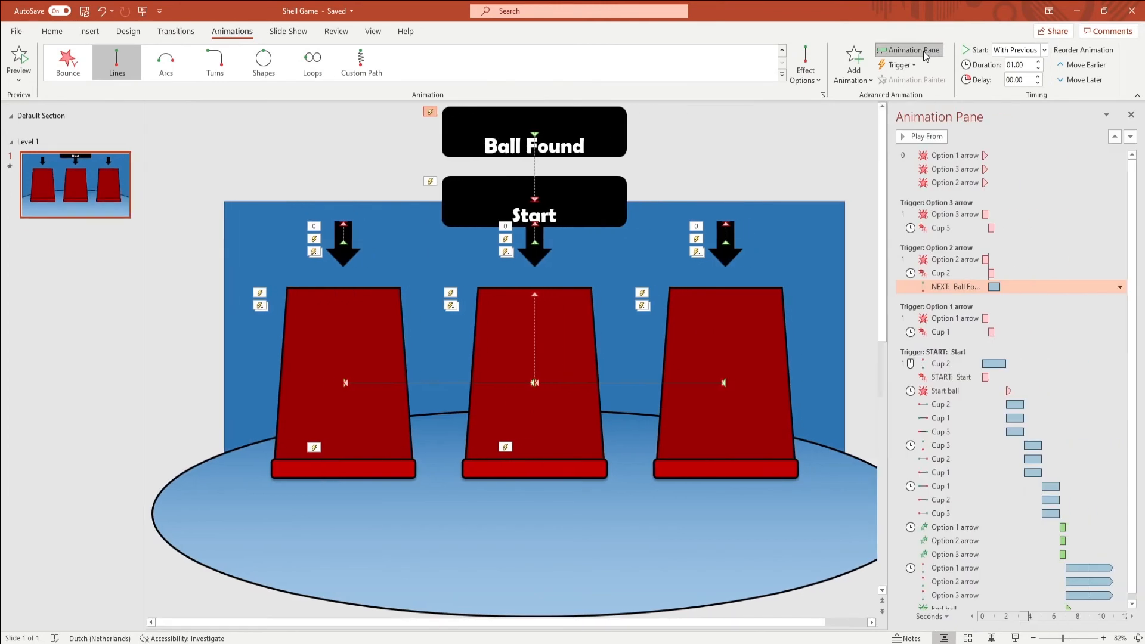
mouse_move(964, 313)
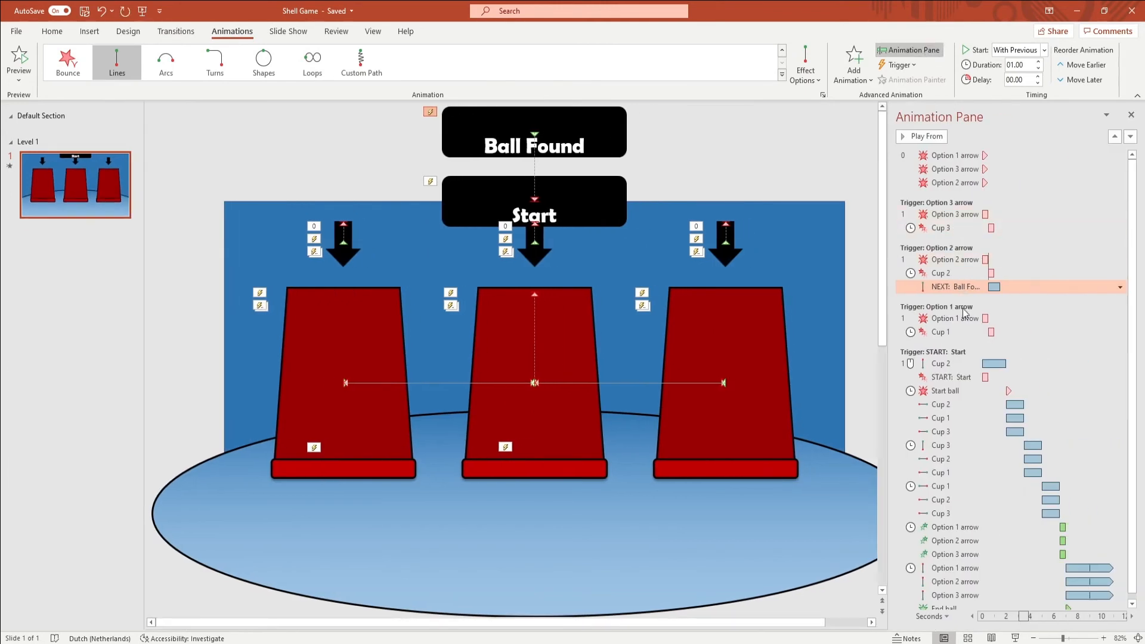
mouse_move(942, 278)
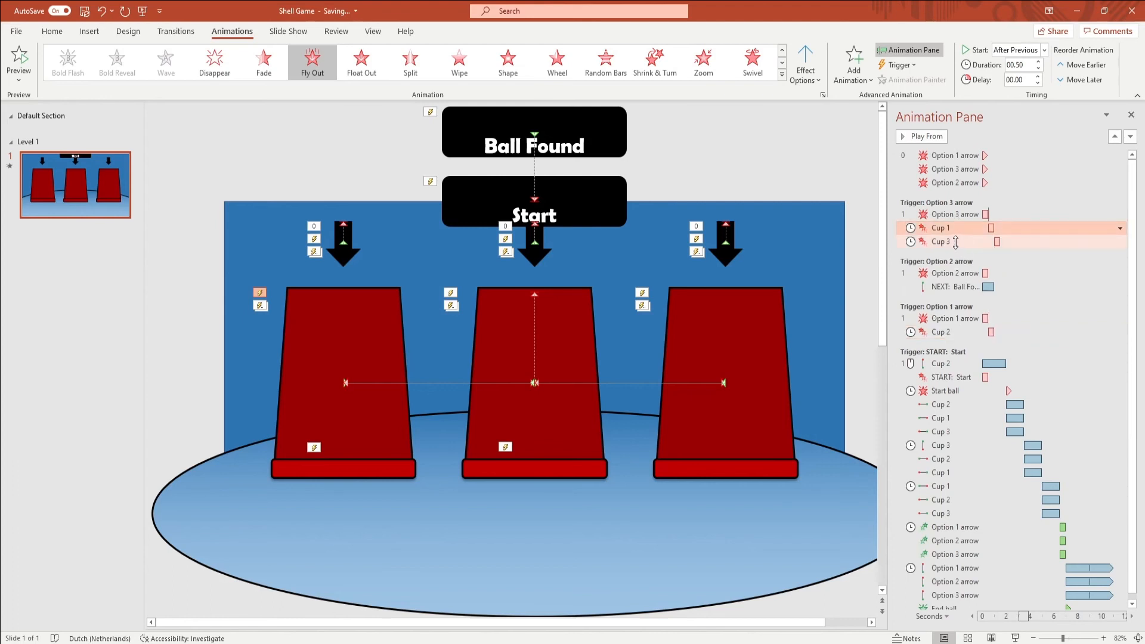
Move Cup 3 under the Option 2 arrow trigger, then reach the Arrange options
left_click(940, 242)
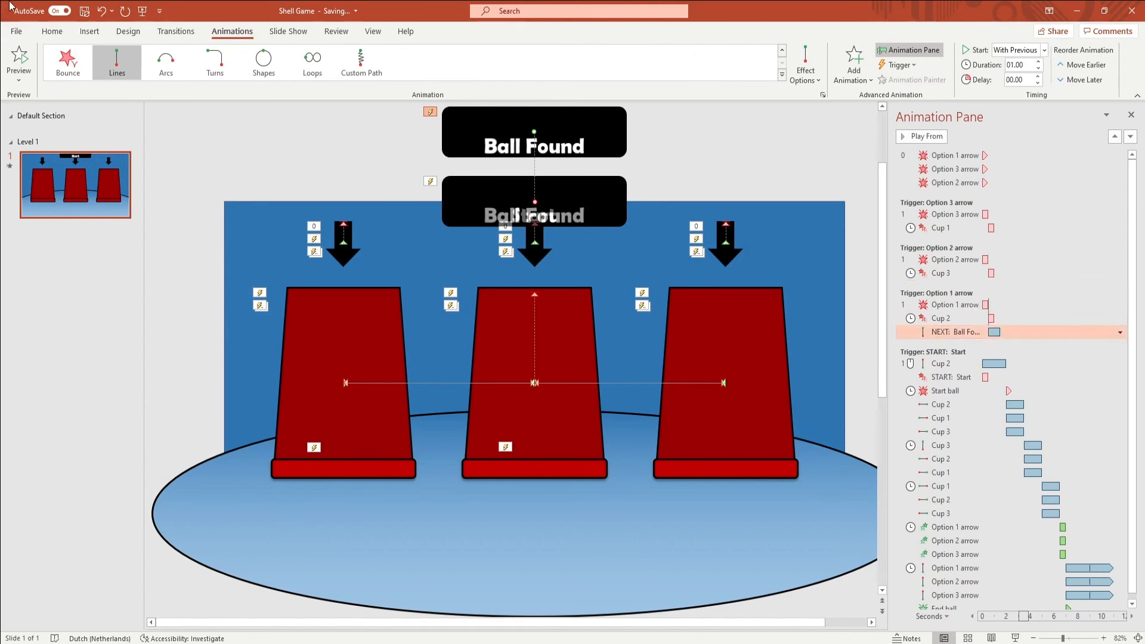
left_click(674, 64)
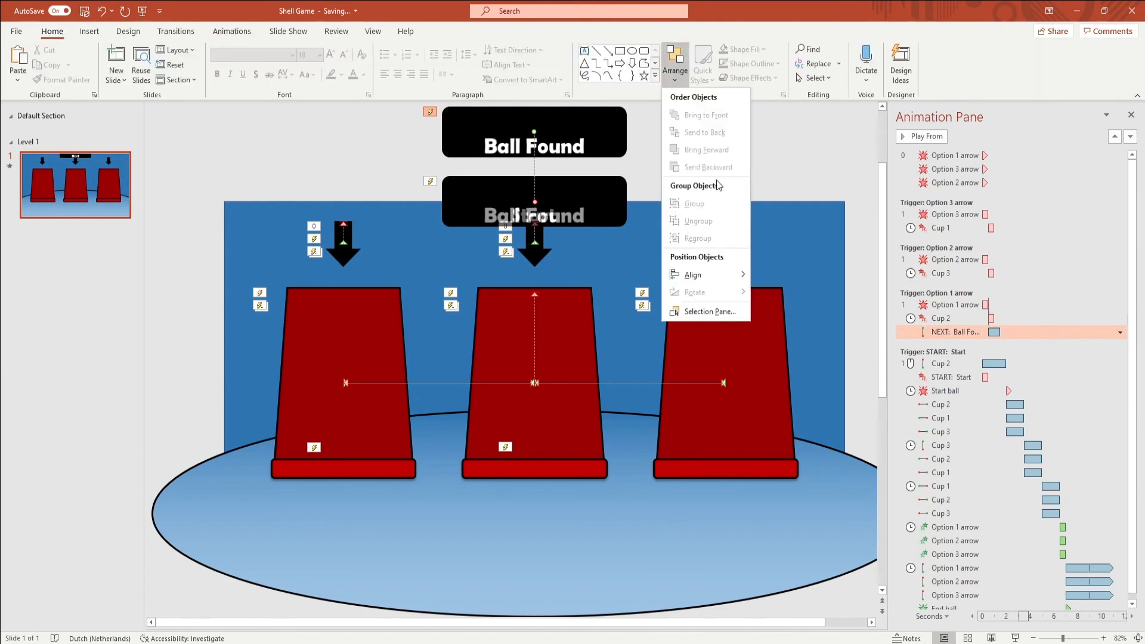